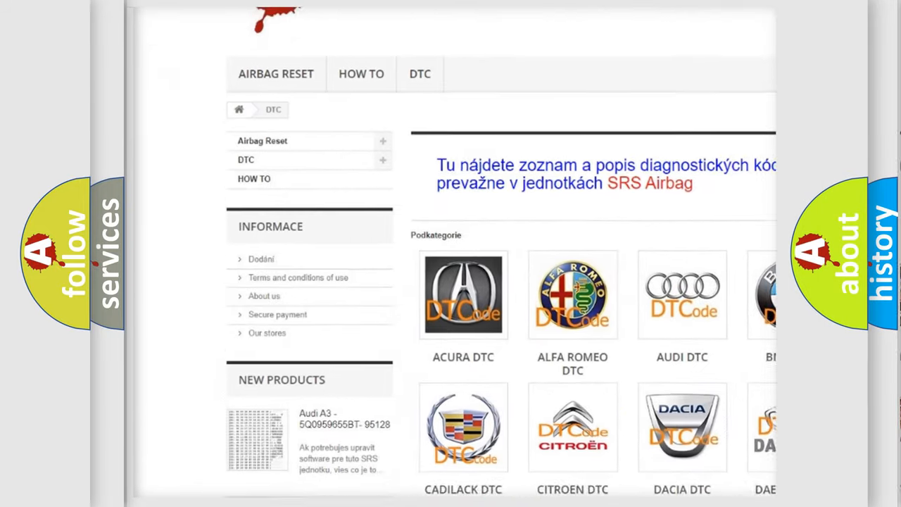
{"action": "scroll", "scroll_direction": "down", "scroll_amount": 3}
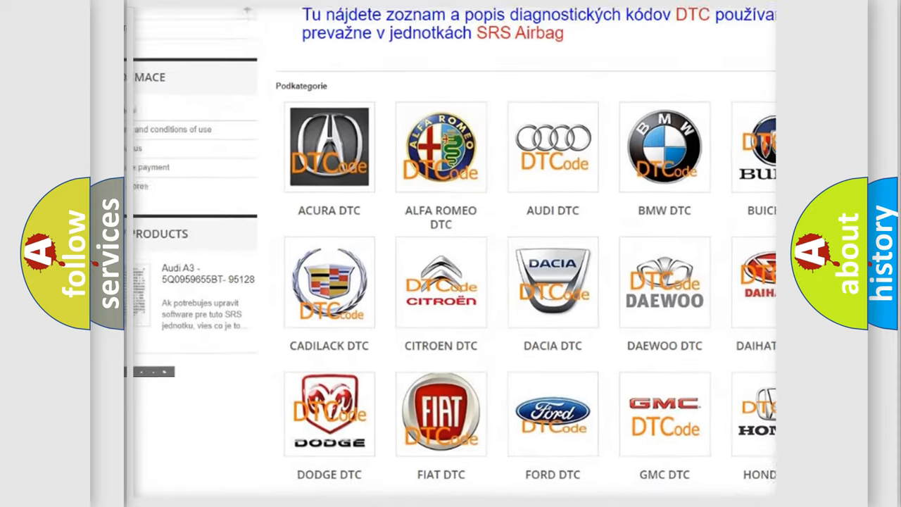
{"action": "scroll", "scroll_direction": "down", "scroll_amount": 3}
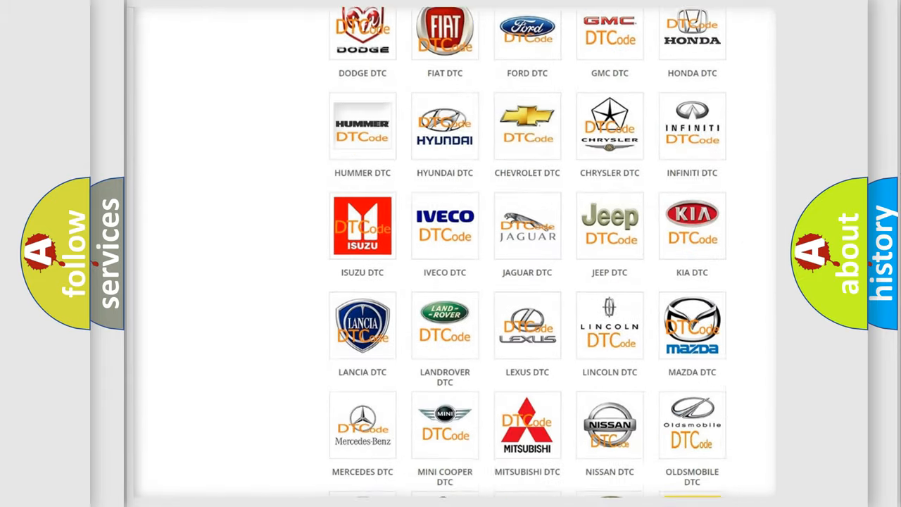
{"action": "scroll", "scroll_direction": "down", "scroll_amount": 3}
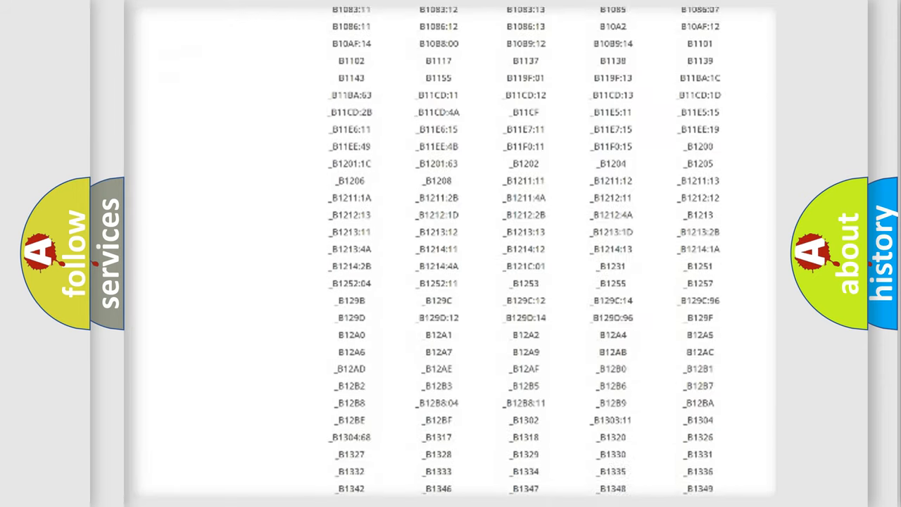
{"action": "scroll", "scroll_direction": "down", "scroll_amount": 3}
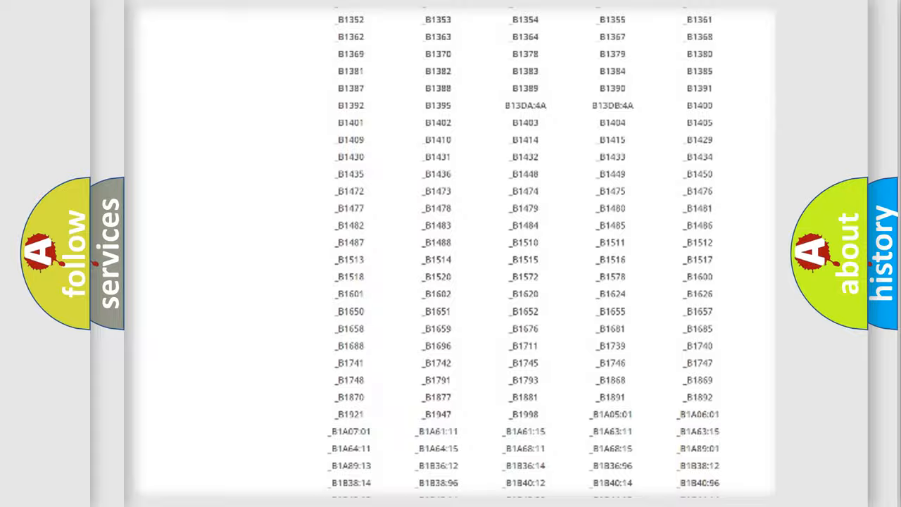